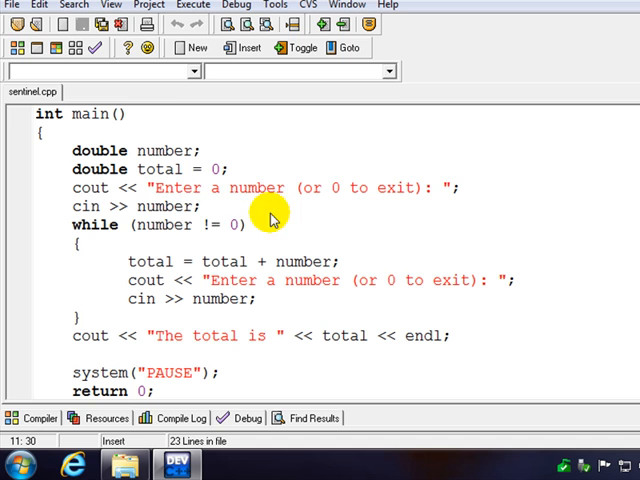
mouse_move(96, 206)
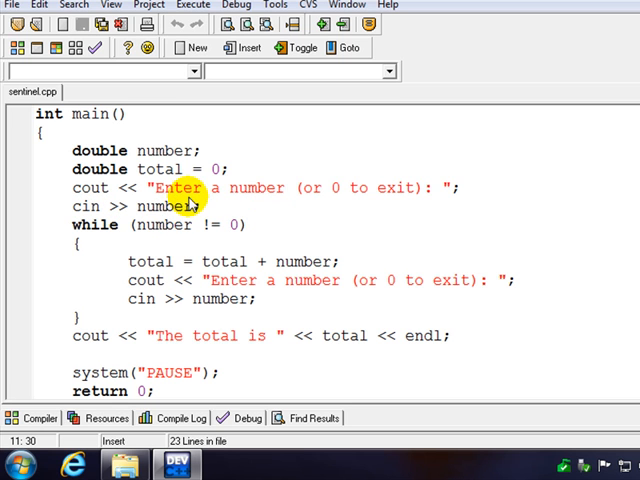
mouse_move(240, 196)
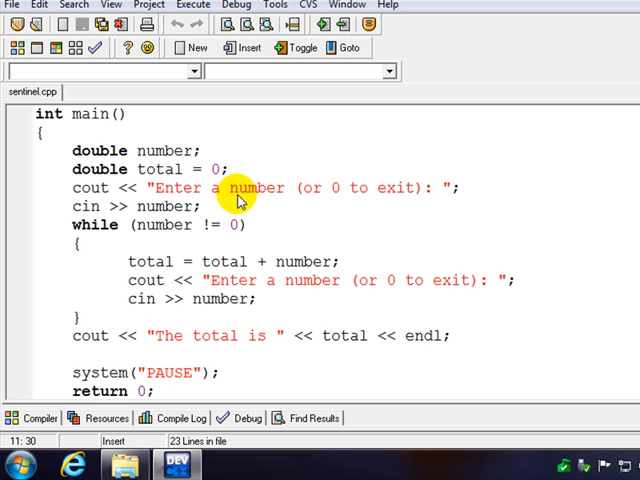
mouse_move(336, 200)
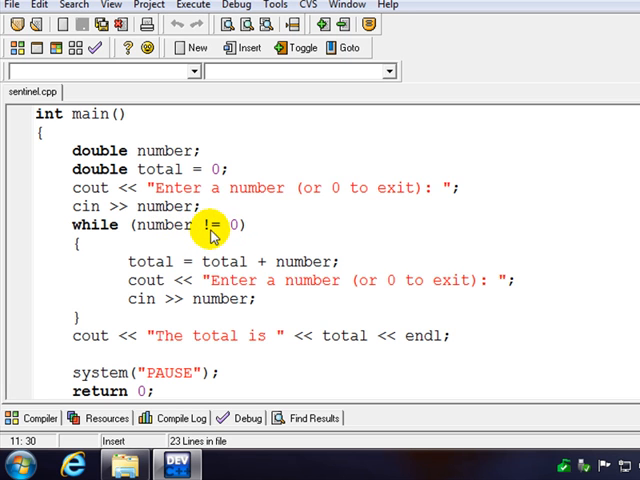
mouse_move(232, 236)
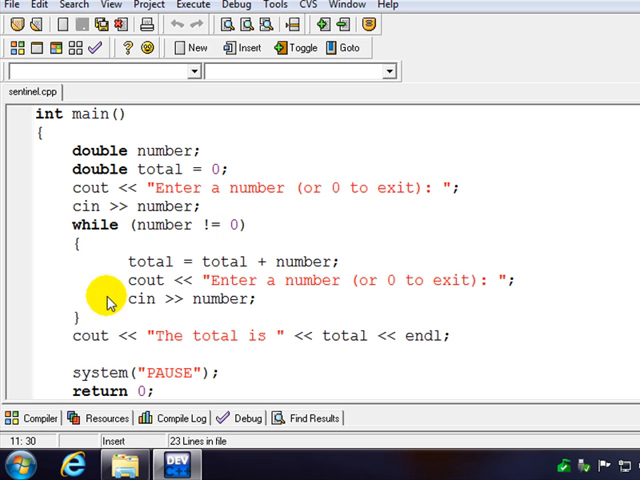
mouse_move(212, 312)
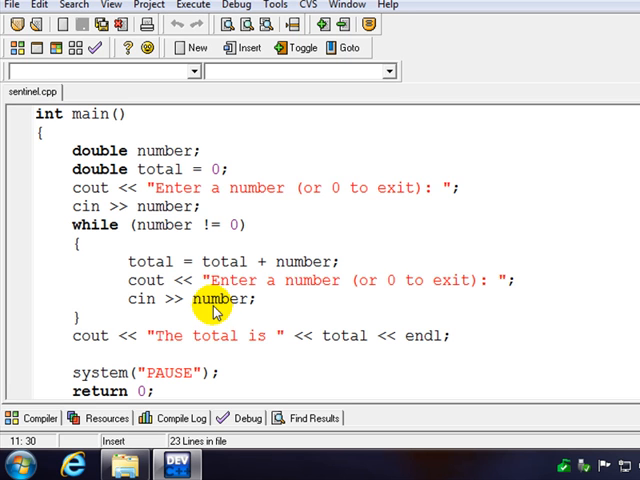
mouse_move(164, 204)
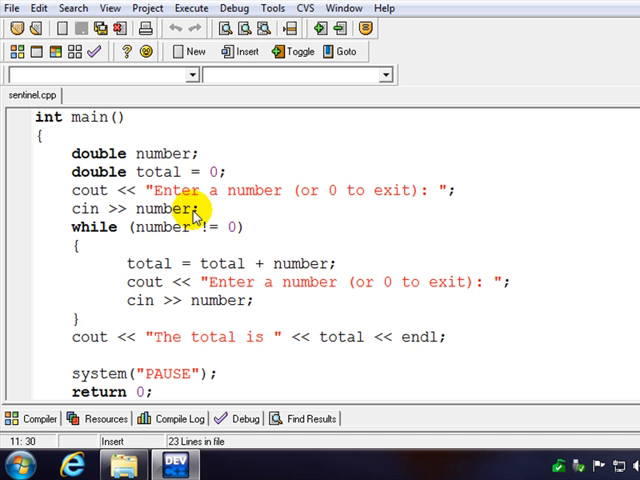
mouse_move(178, 226)
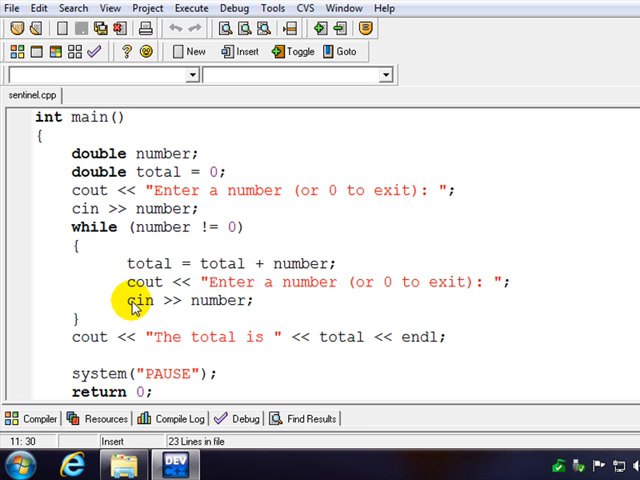
mouse_move(222, 310)
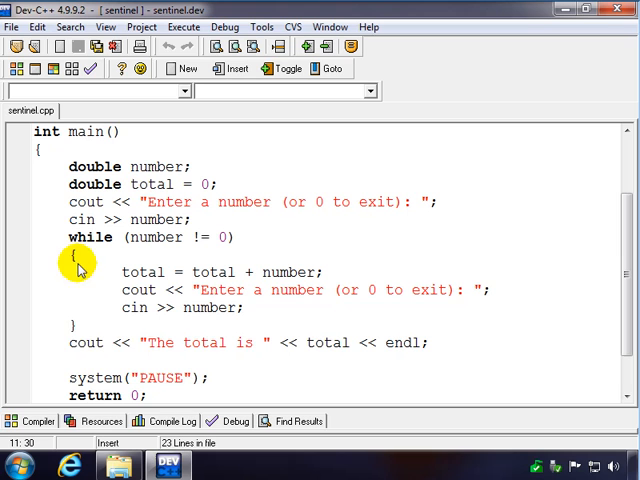
mouse_move(178, 312)
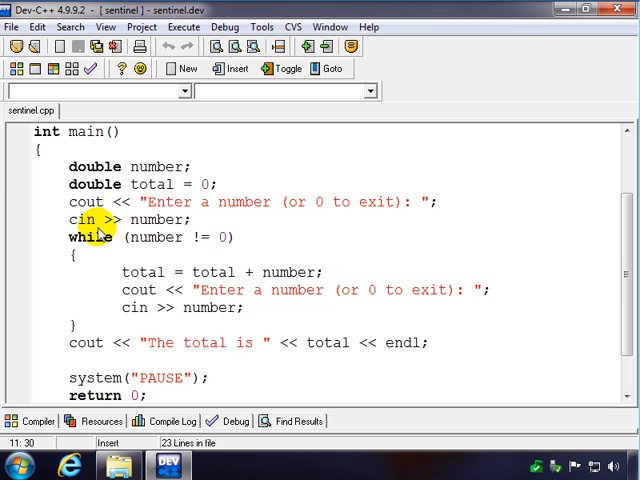
mouse_move(70, 204)
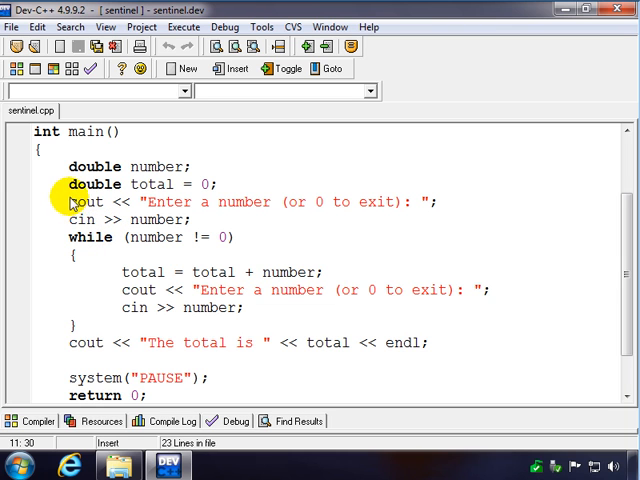
mouse_move(72, 220)
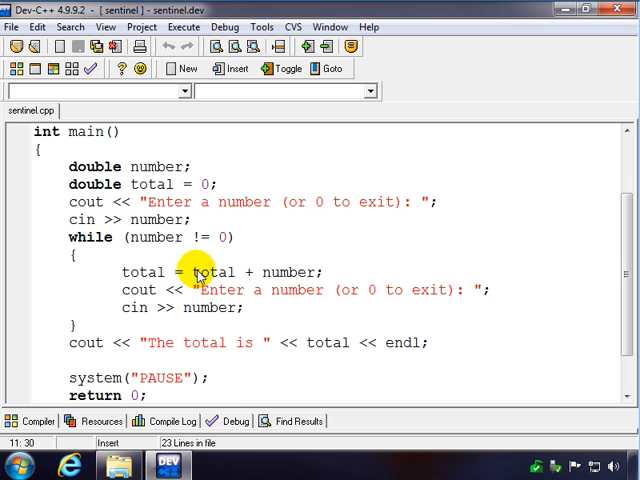
mouse_move(128, 278)
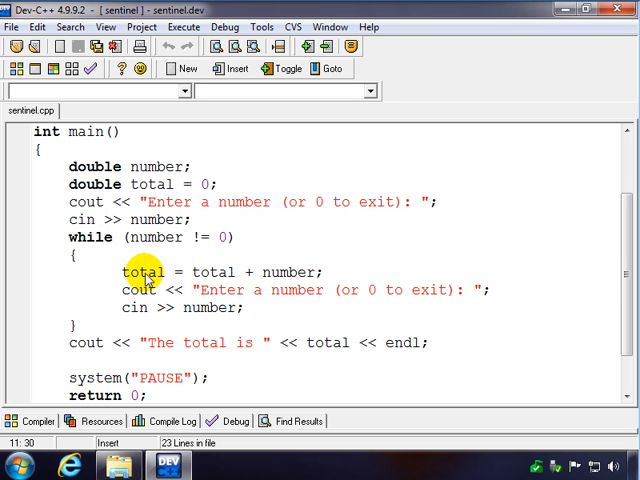
mouse_move(278, 272)
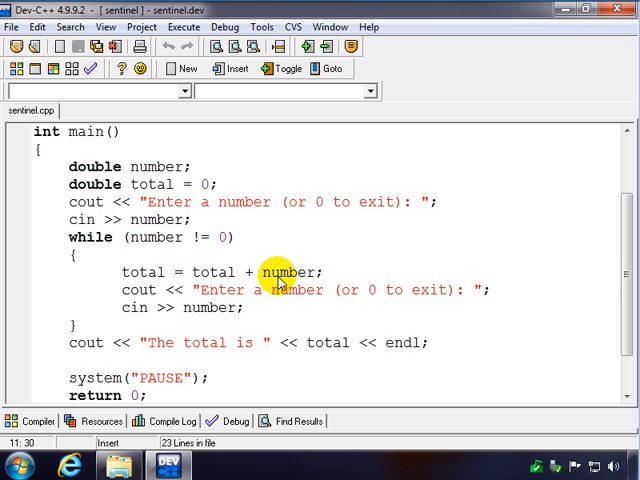
mouse_move(150, 192)
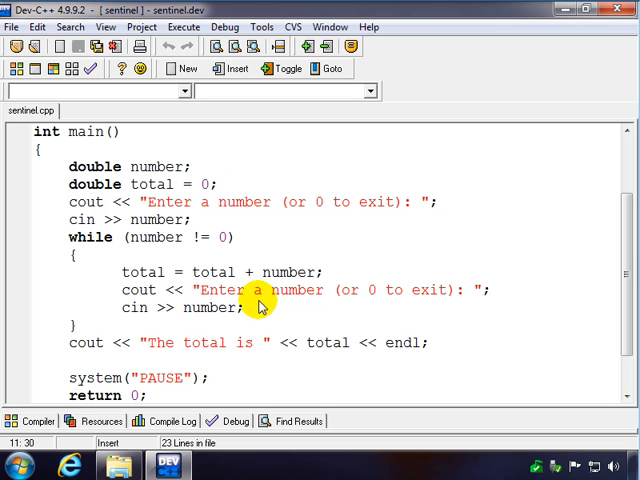
mouse_move(136, 348)
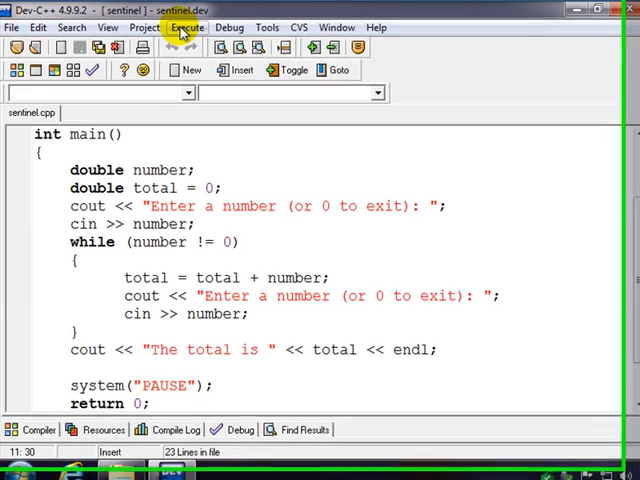
- Compile and run sentinel.cpp, entering 10, 20, 30, 40 then 0 to get the total, and close the console
left_click(186, 28)
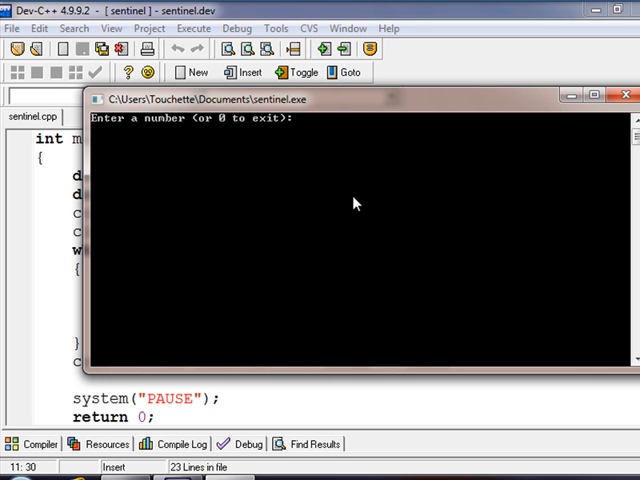
type("10")
type("20")
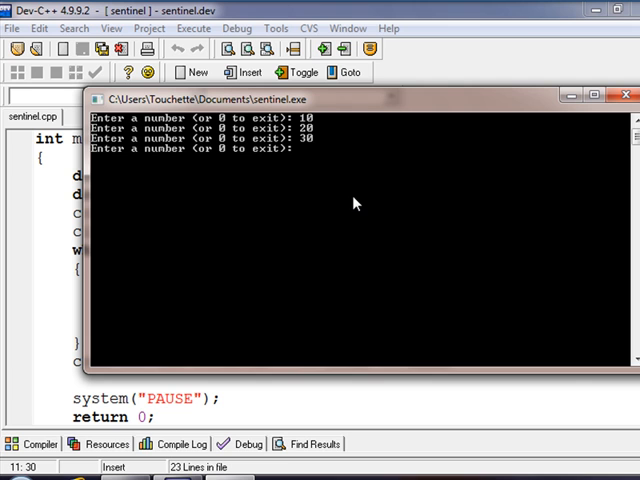
type("40")
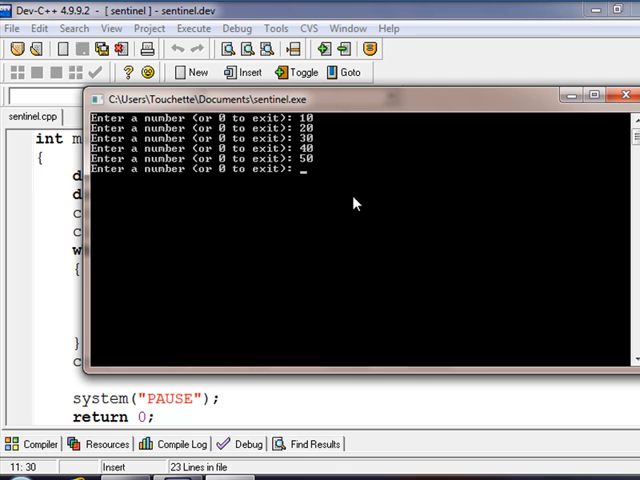
type("0")
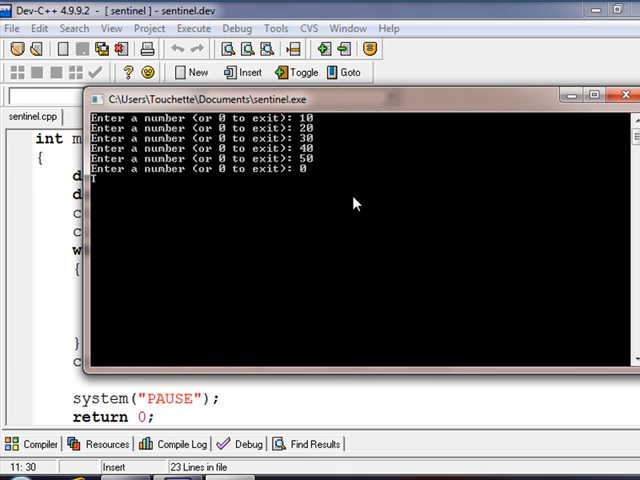
key("Enter")
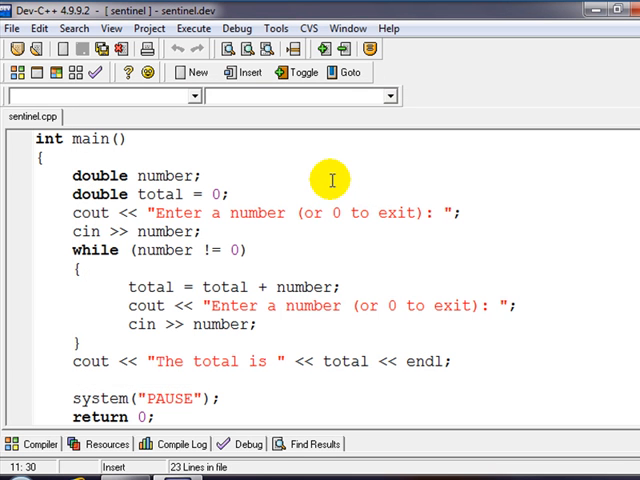
mouse_move(16, 370)
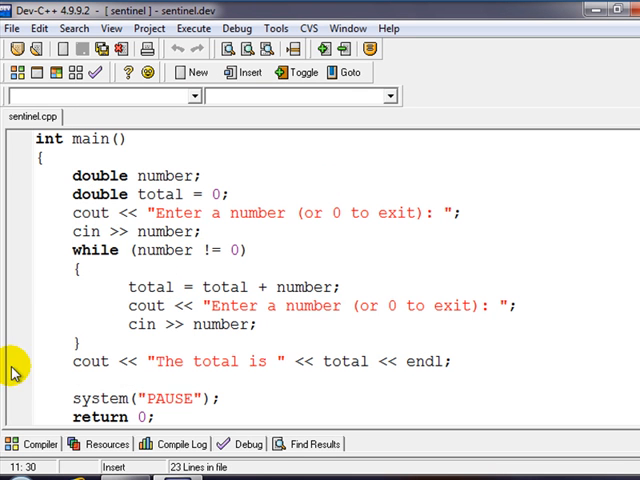